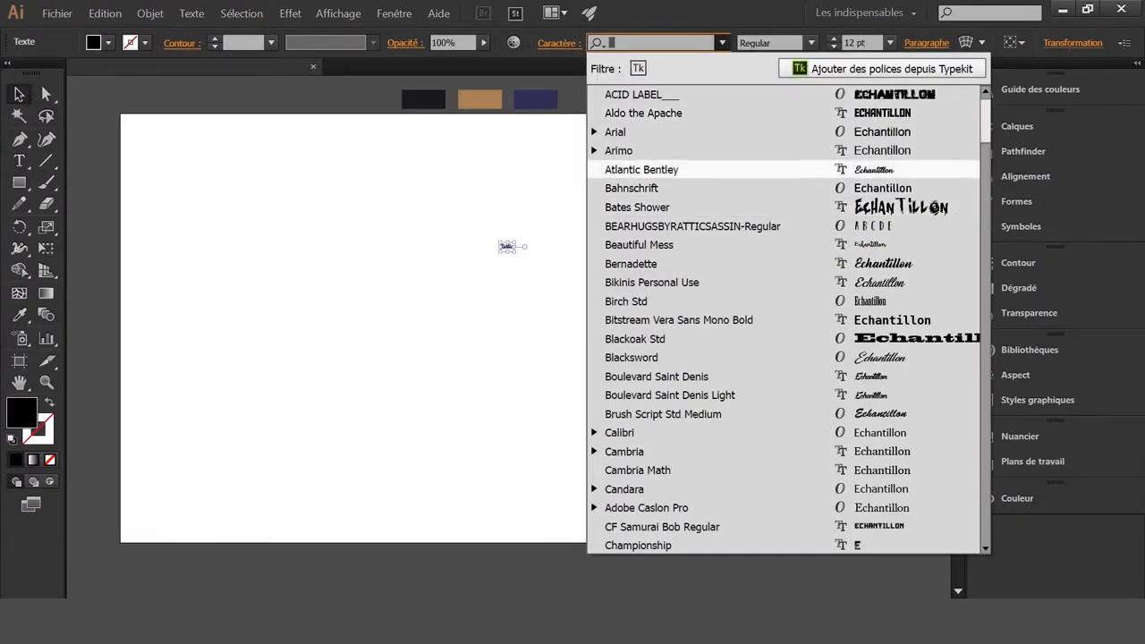
Set 'Rustic' in a large black brush-script font and select the lettering.
left_click(629, 263)
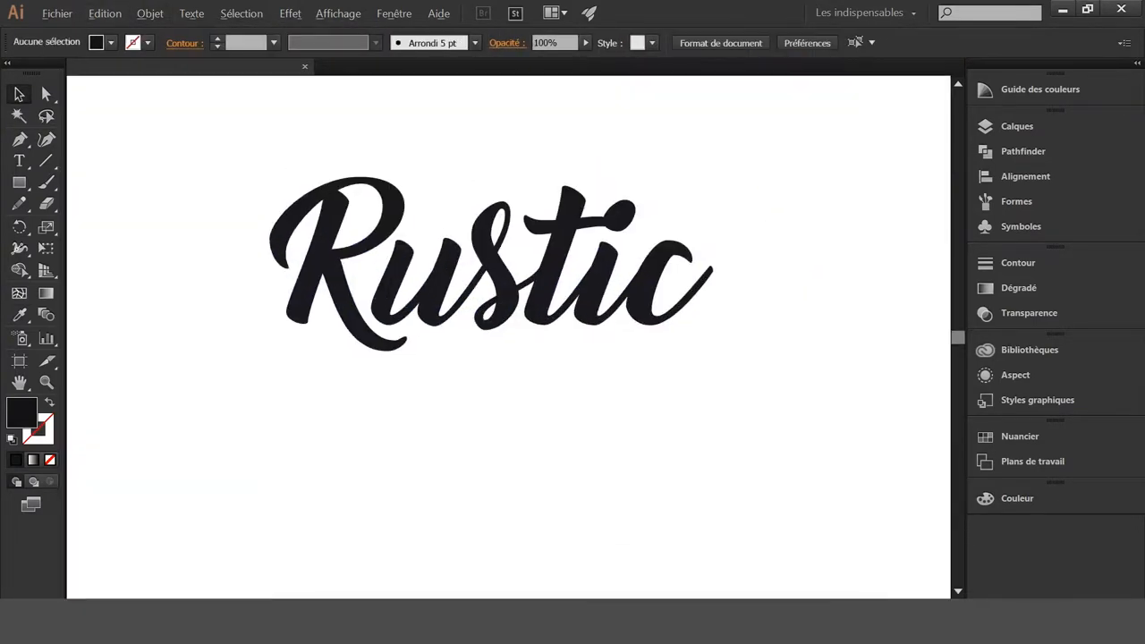
left_click(492, 265)
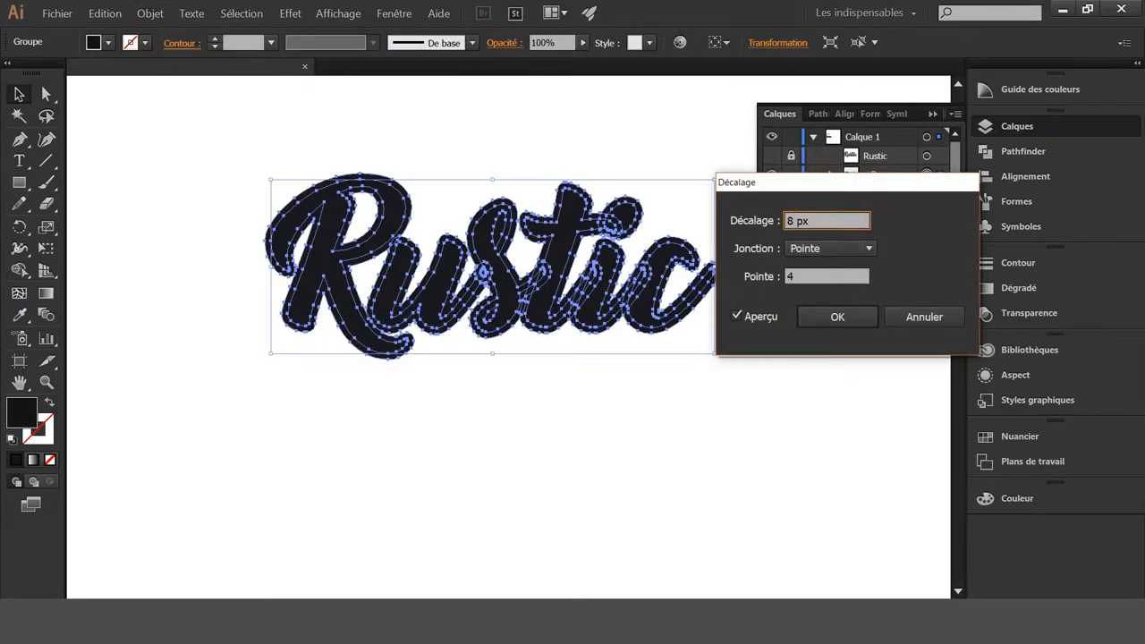
Build the tan shadow behind Rustic from 8 px and 10 px offset outlines.
left_click(837, 317)
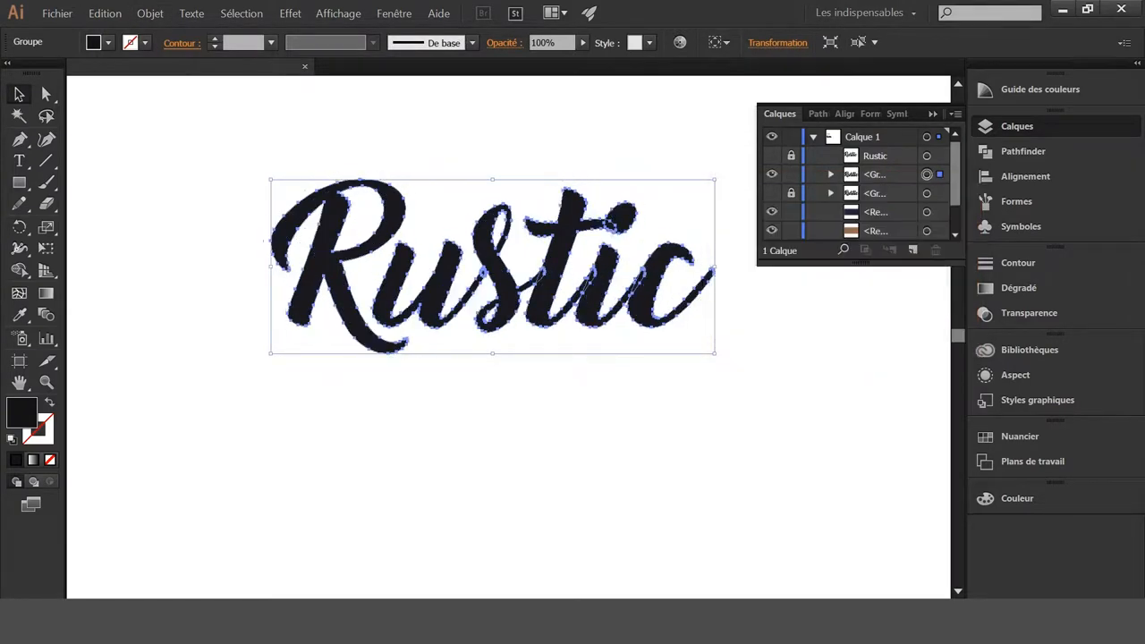
left_click(57, 12)
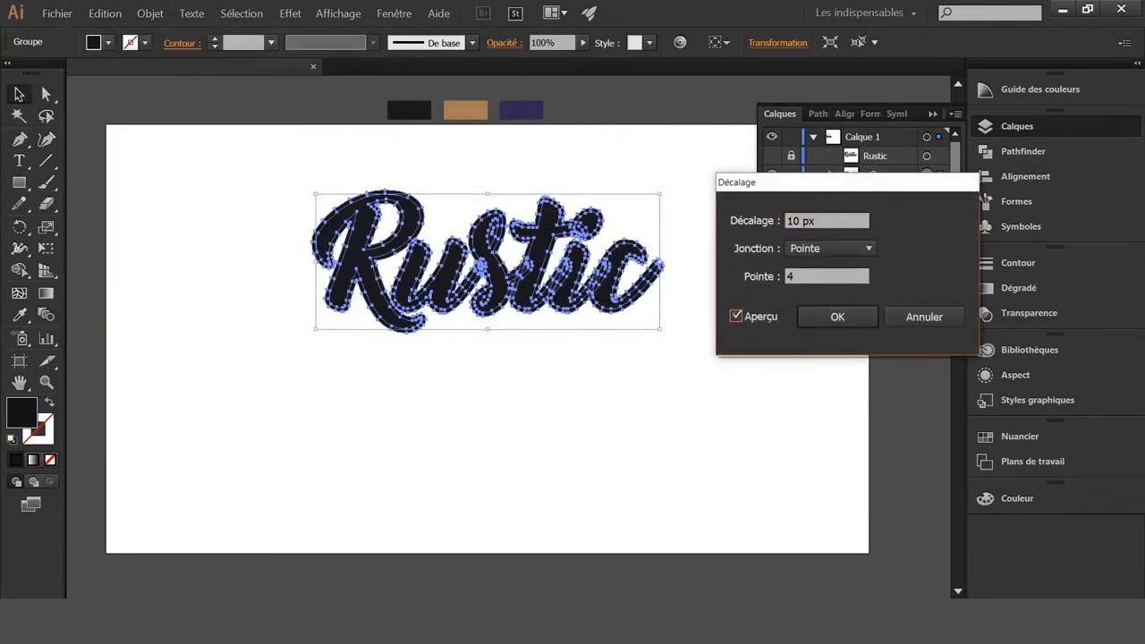
left_click(837, 317)
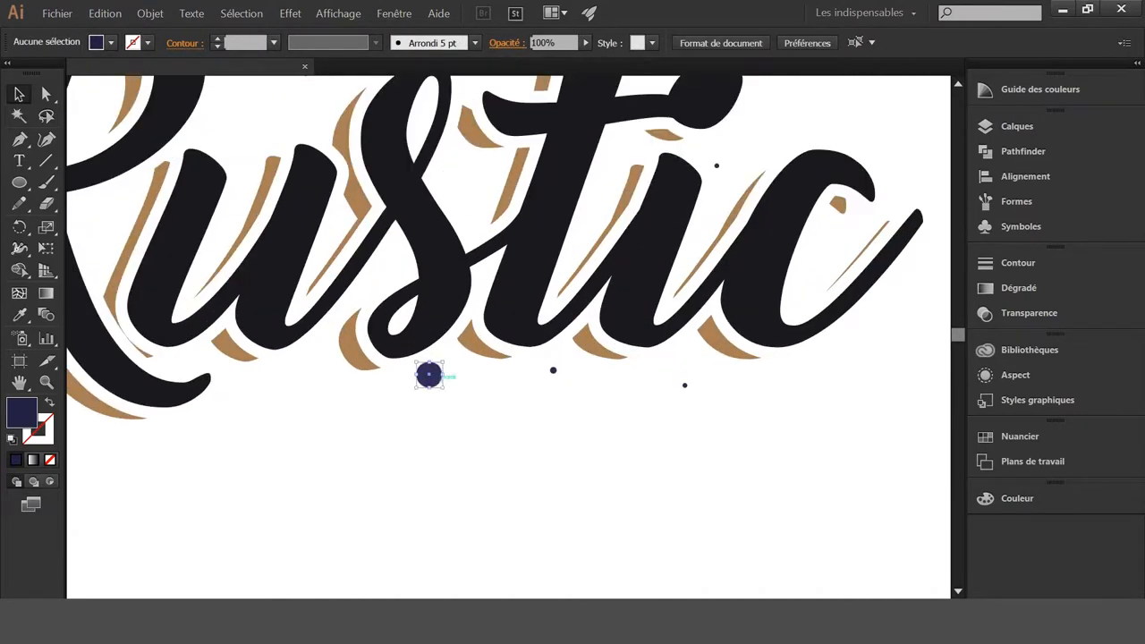
Place a navy dot below Rustic and set 'modern' in a different script font.
left_click_drag(429, 375, 635, 422)
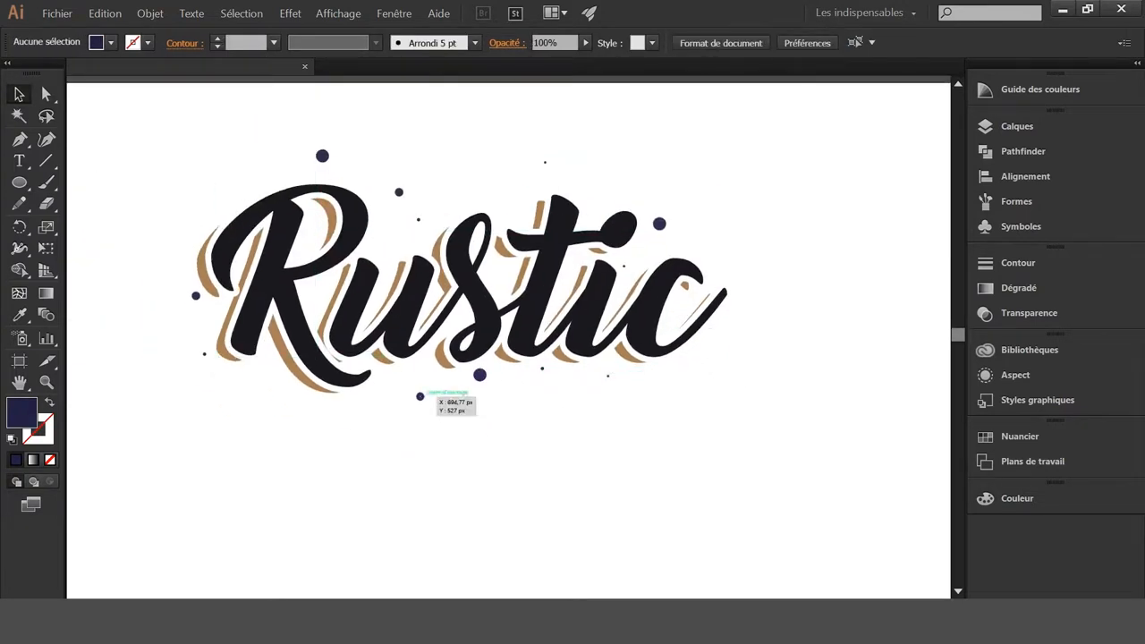
left_click(18, 161)
type("modern")
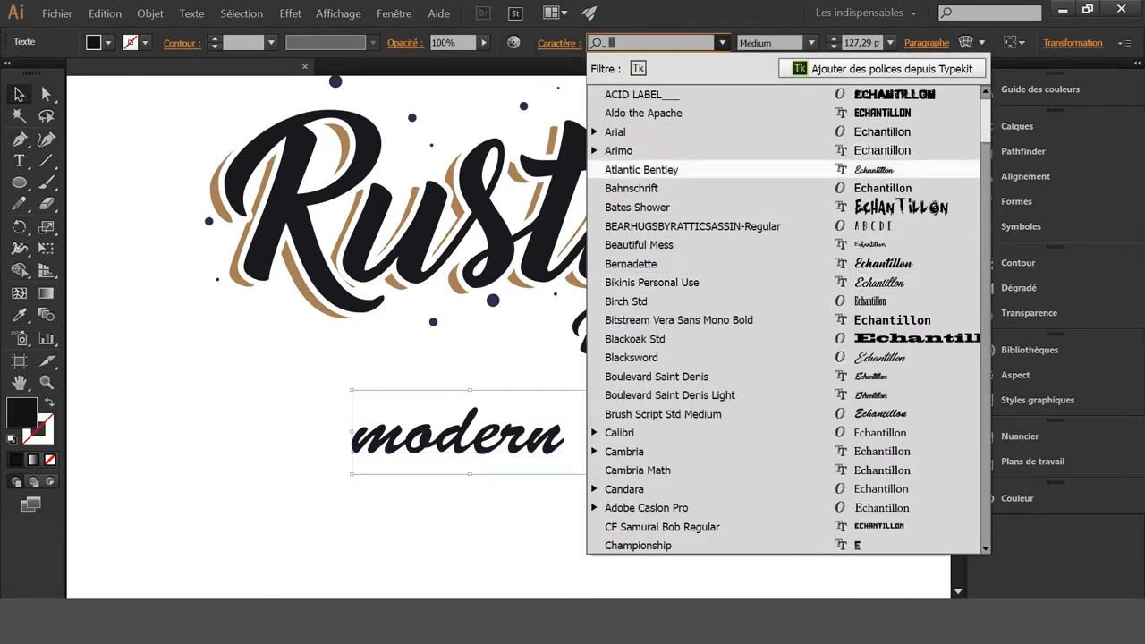
left_click(669, 395)
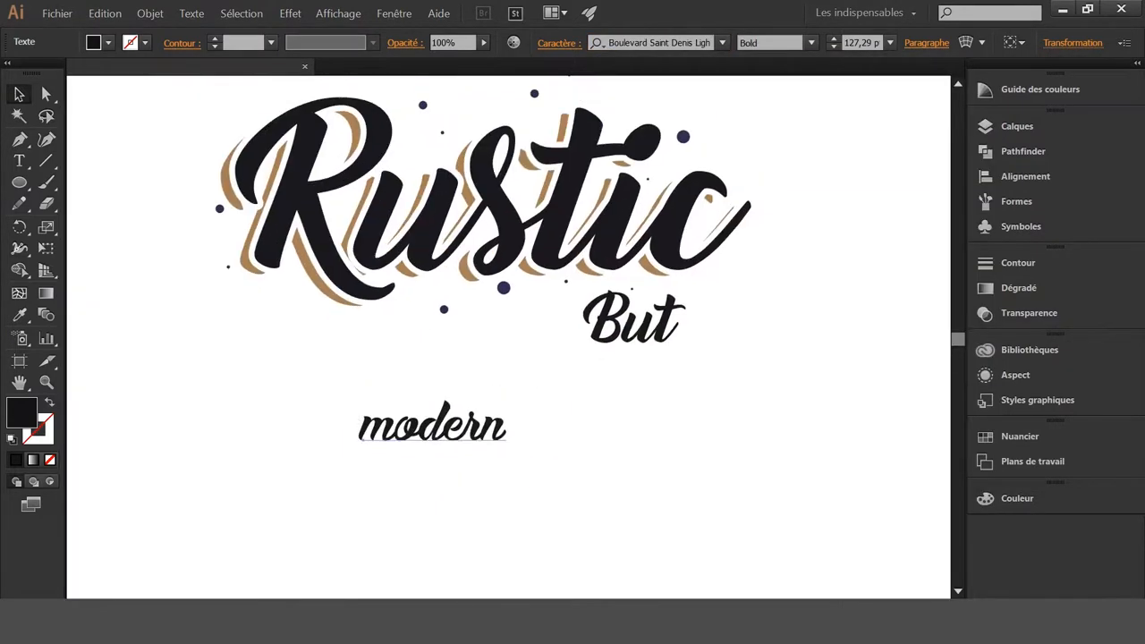
left_click(433, 426)
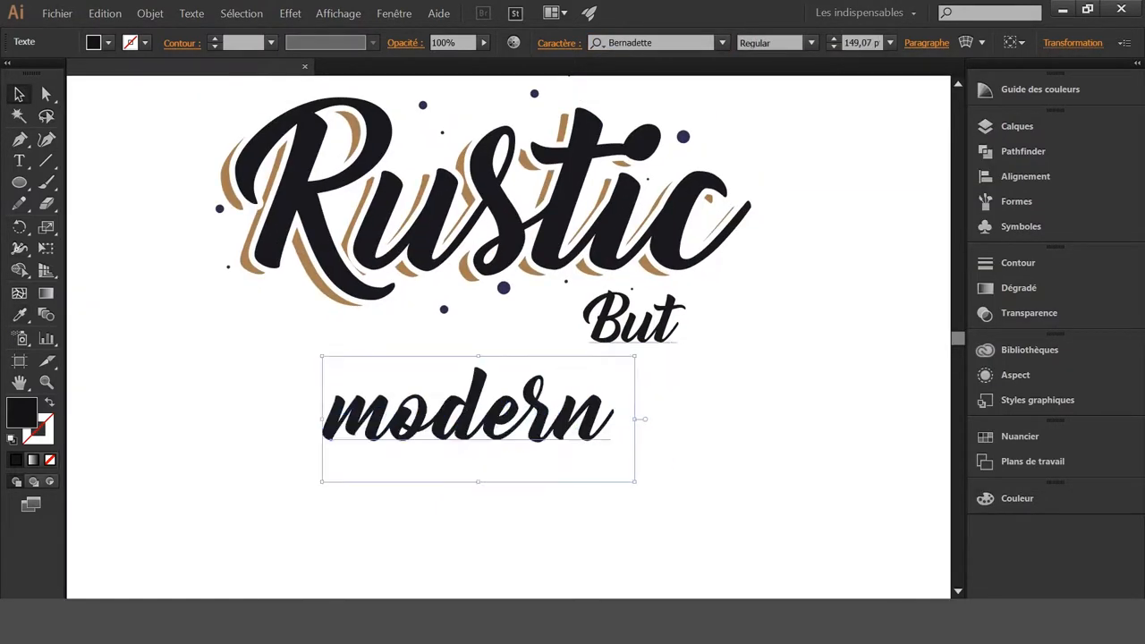
Apply an Arch warp with -22% horizontal bend to 'modern'.
left_click(290, 13)
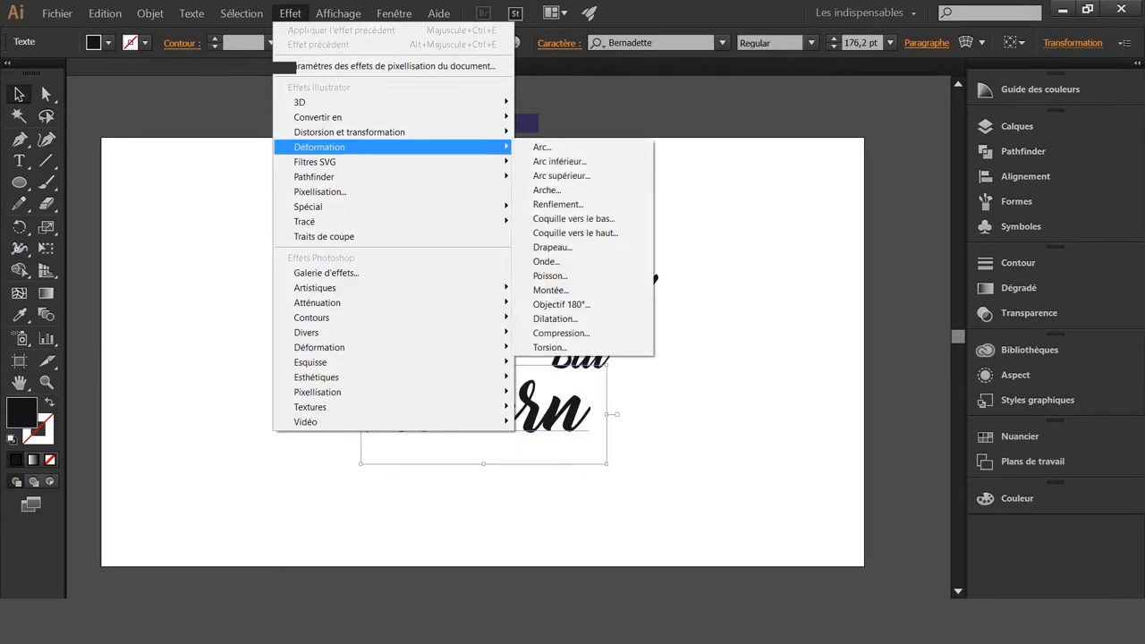
left_click(548, 189)
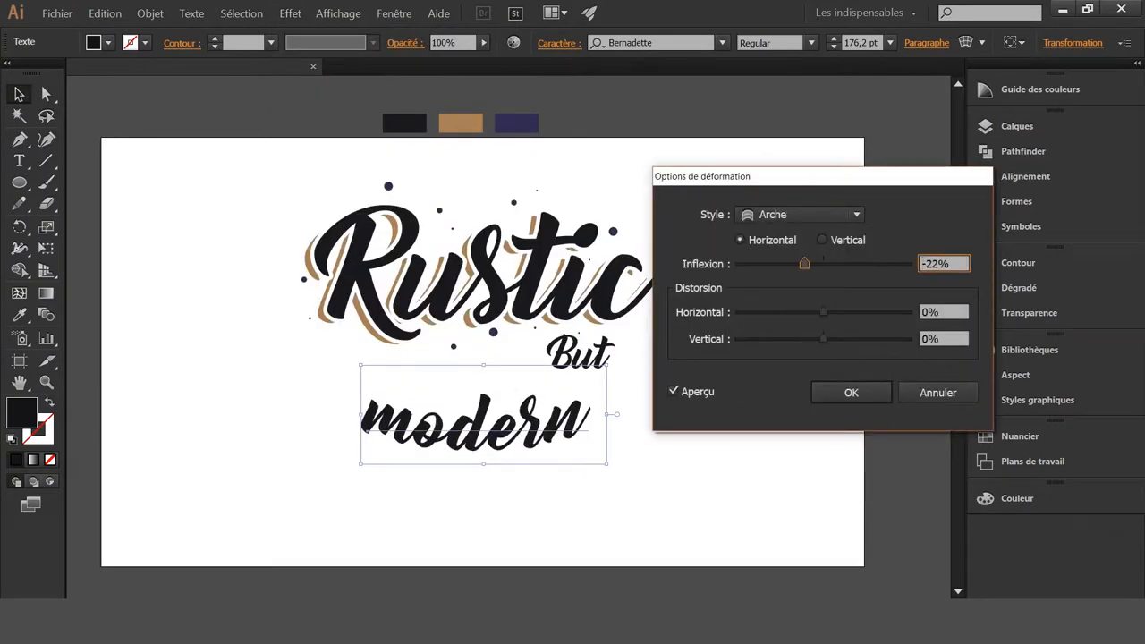
left_click(851, 391)
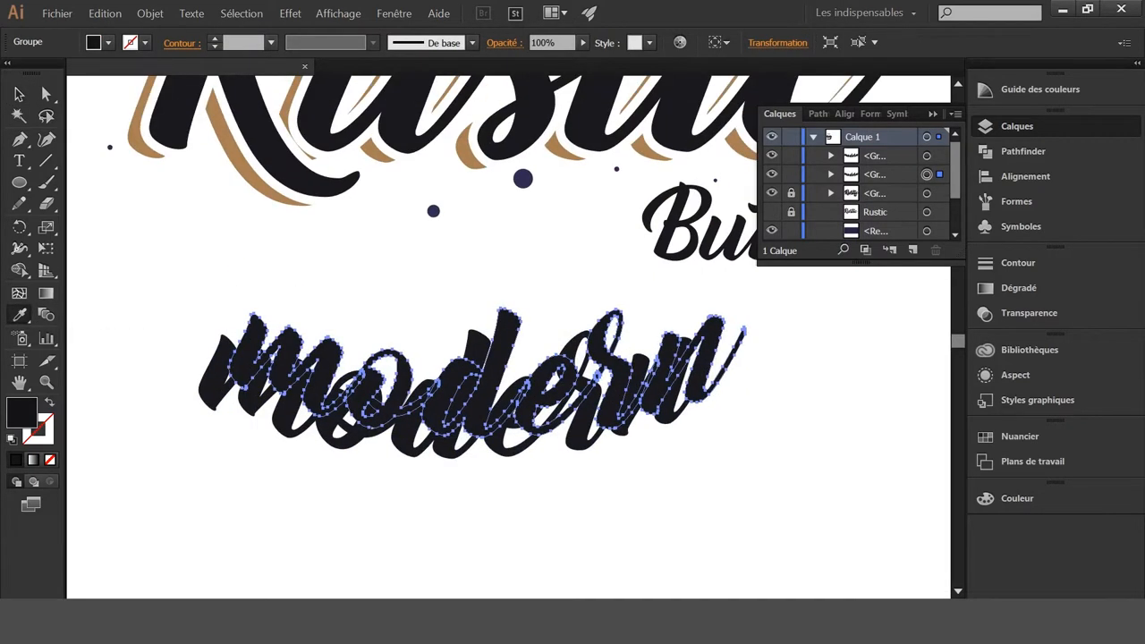
Offset the tan copy of modern and unite the pieces into one shape.
left_click(150, 12)
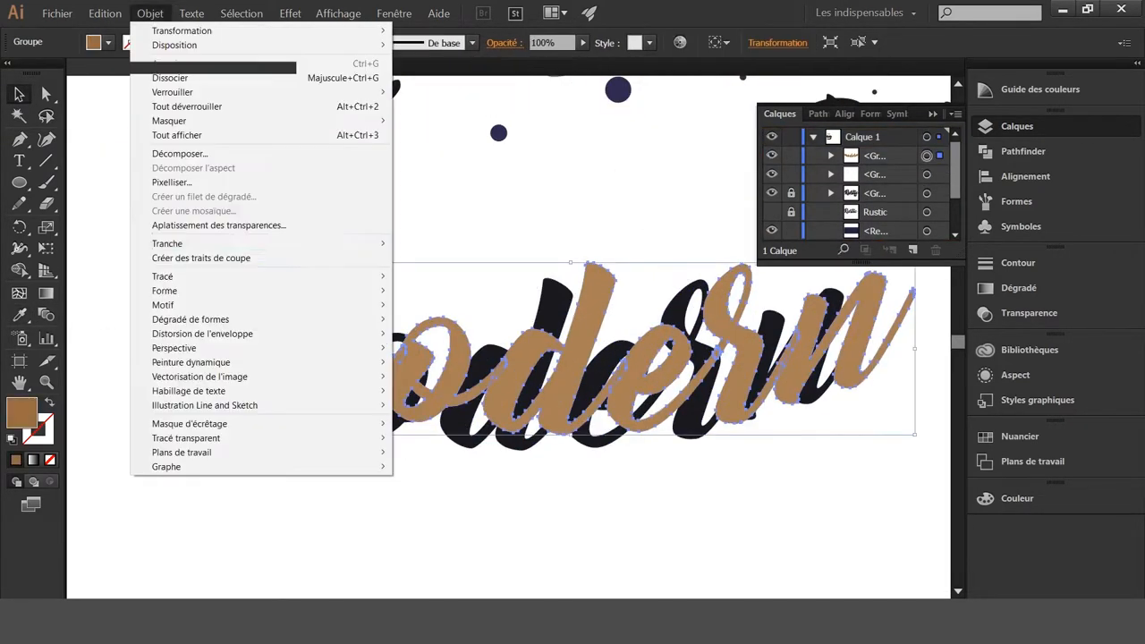
left_click(161, 276)
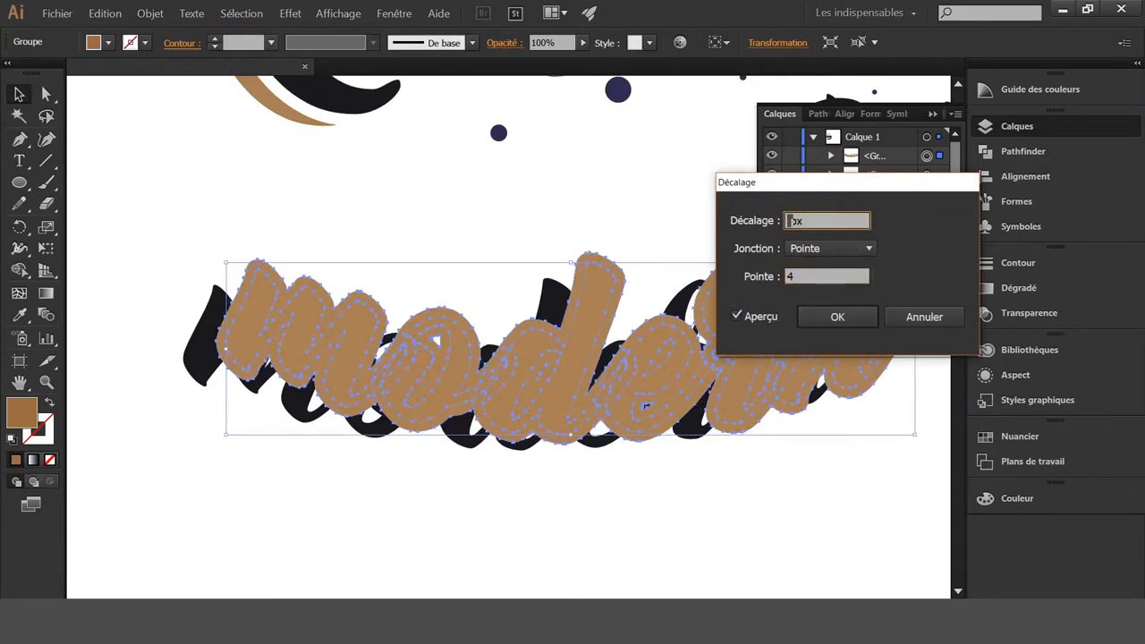
left_click(838, 317)
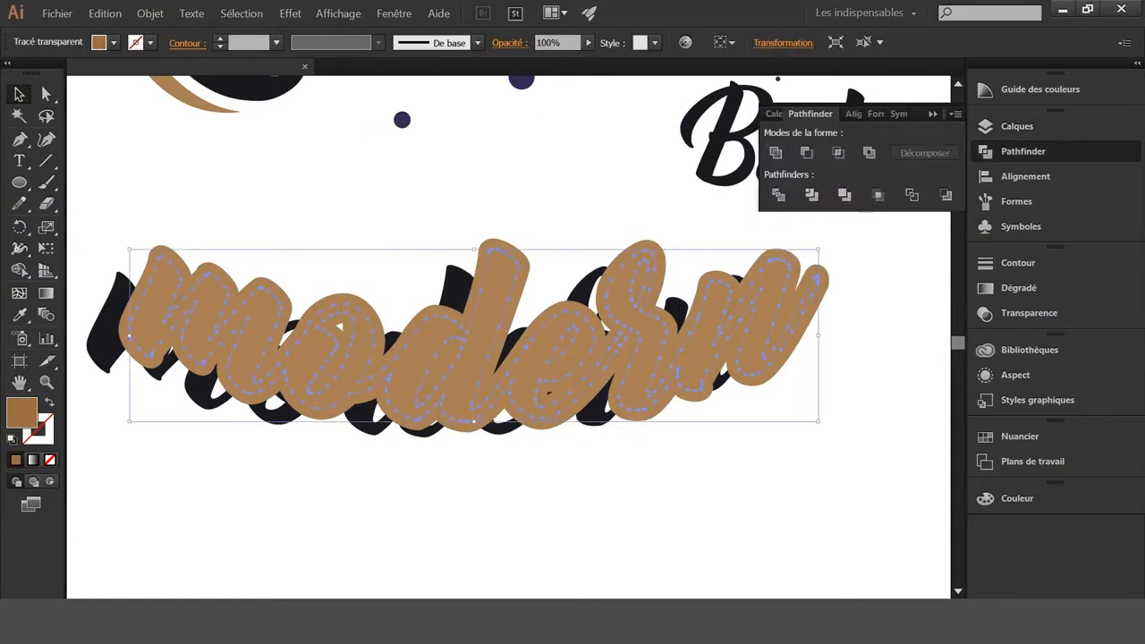
left_click(776, 152)
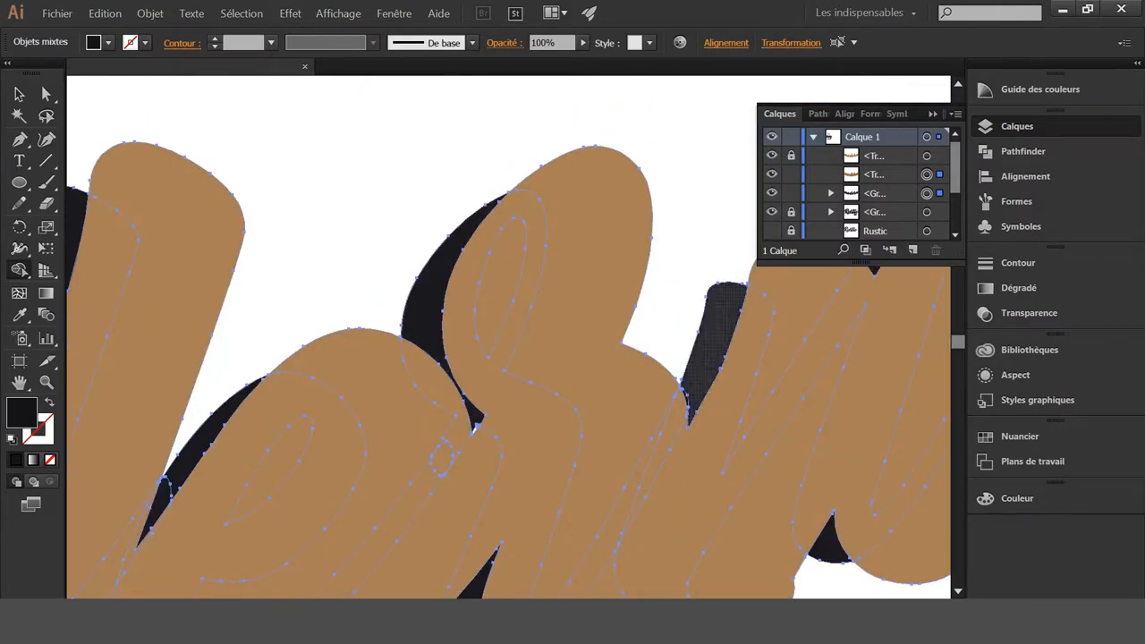
Ungroup modern and rearrange its tan and navy offset layers.
scroll("down", 3)
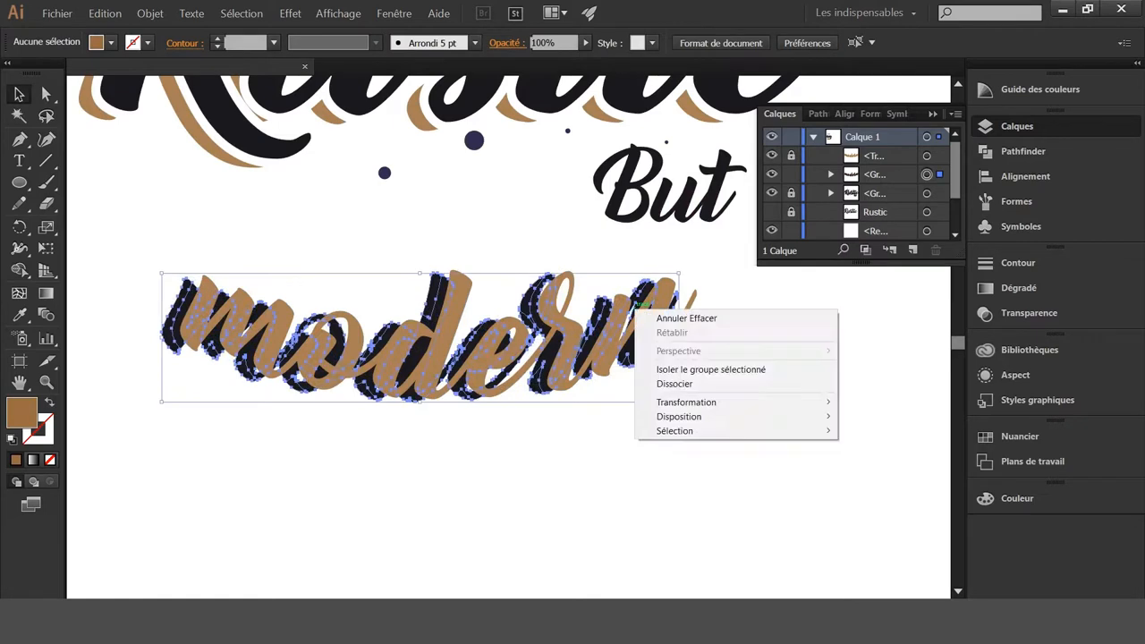
left_click(672, 383)
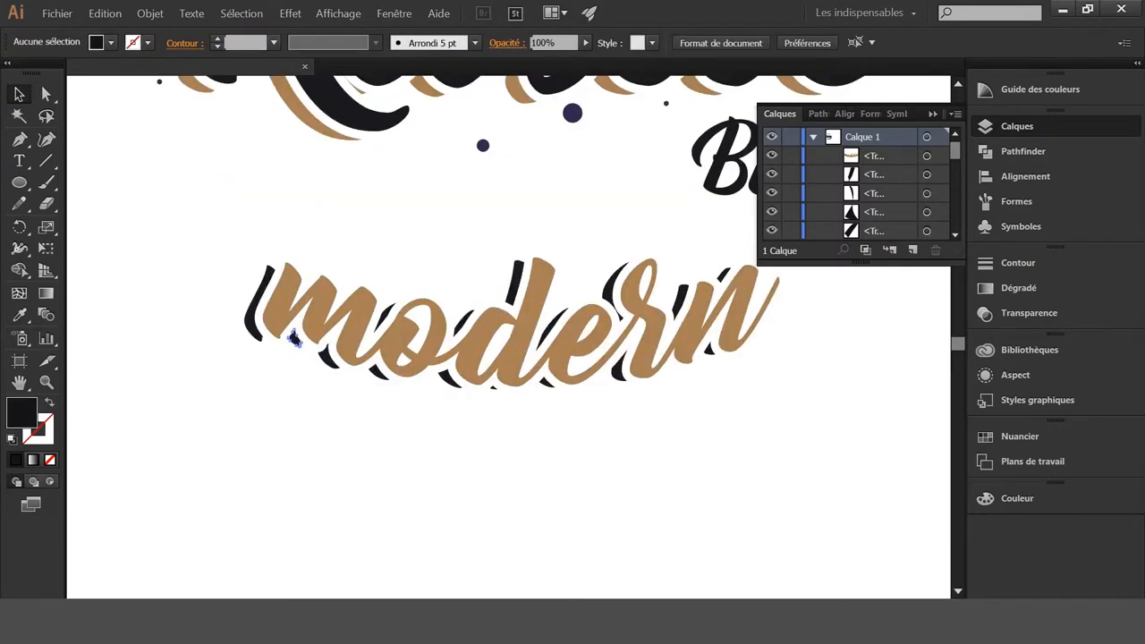
left_click(295, 340)
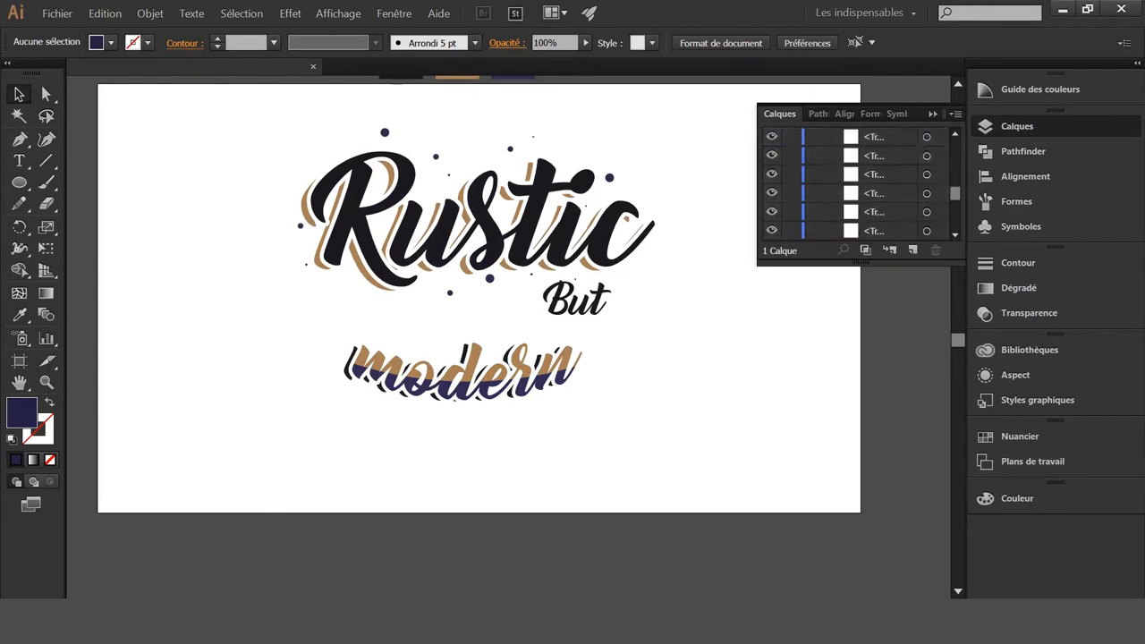
Add the navy hat and moustache artwork, then select the Rustic group and But.
left_click(57, 13)
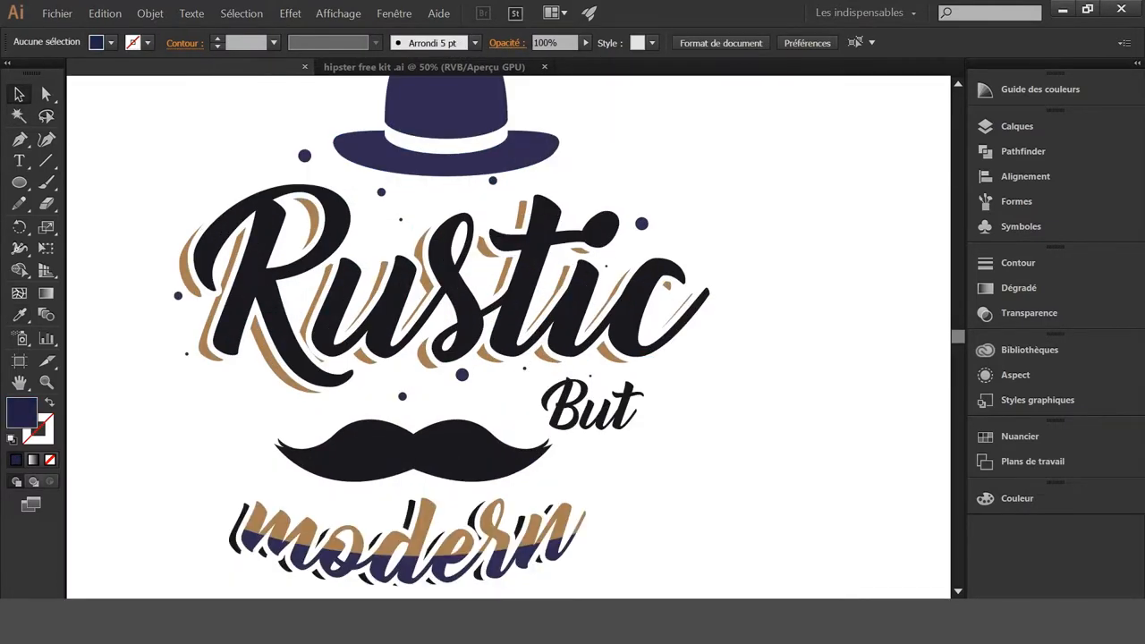
left_click(447, 304)
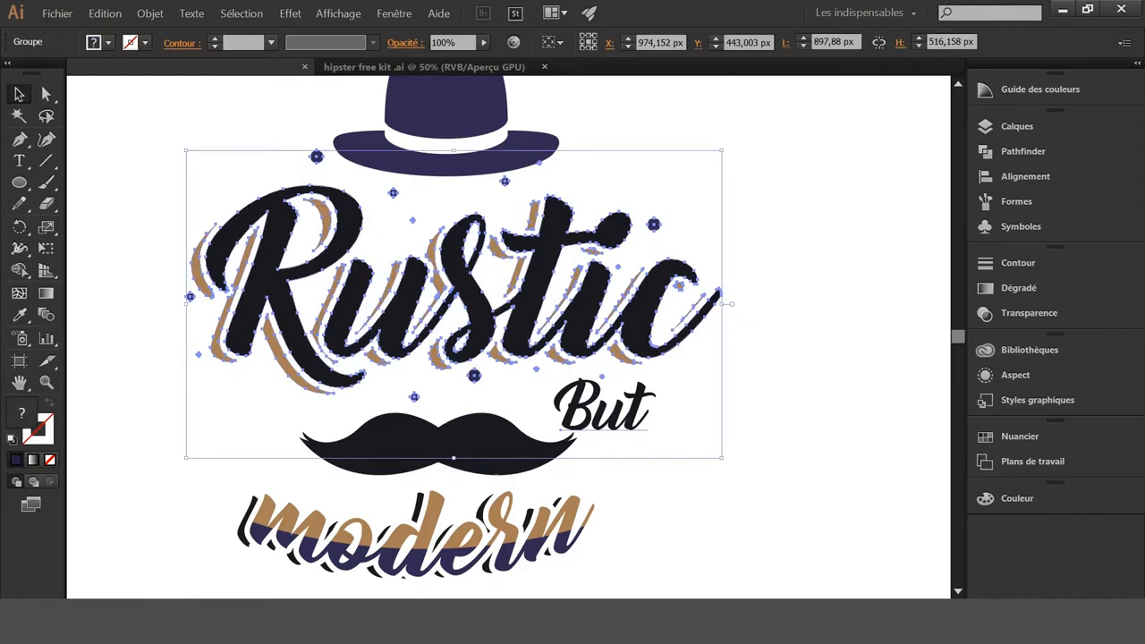
left_click(601, 411)
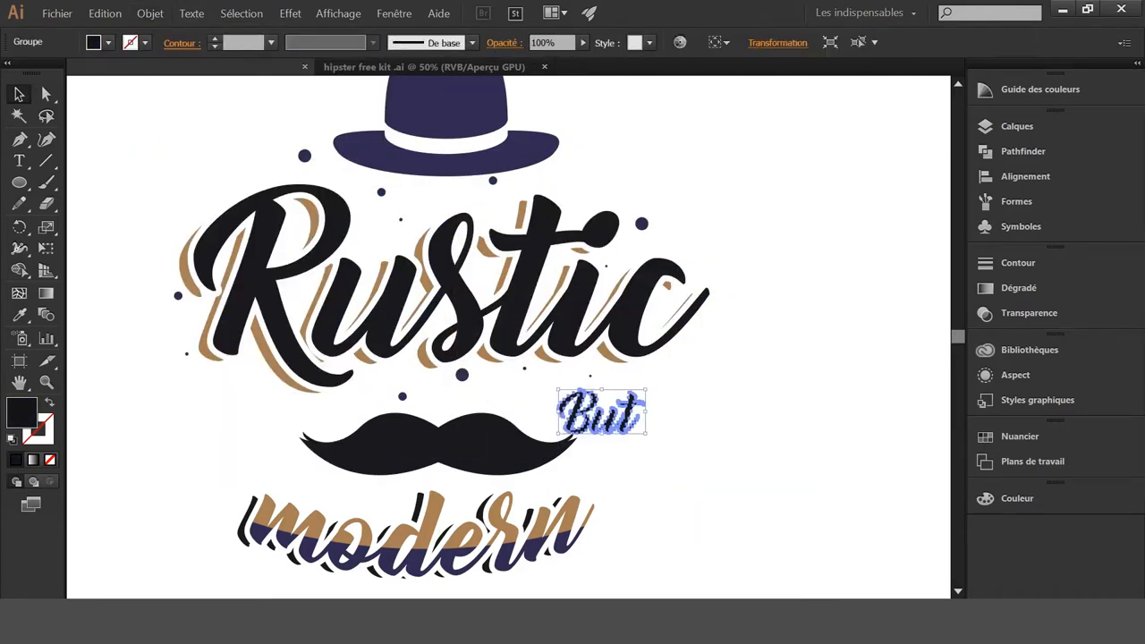